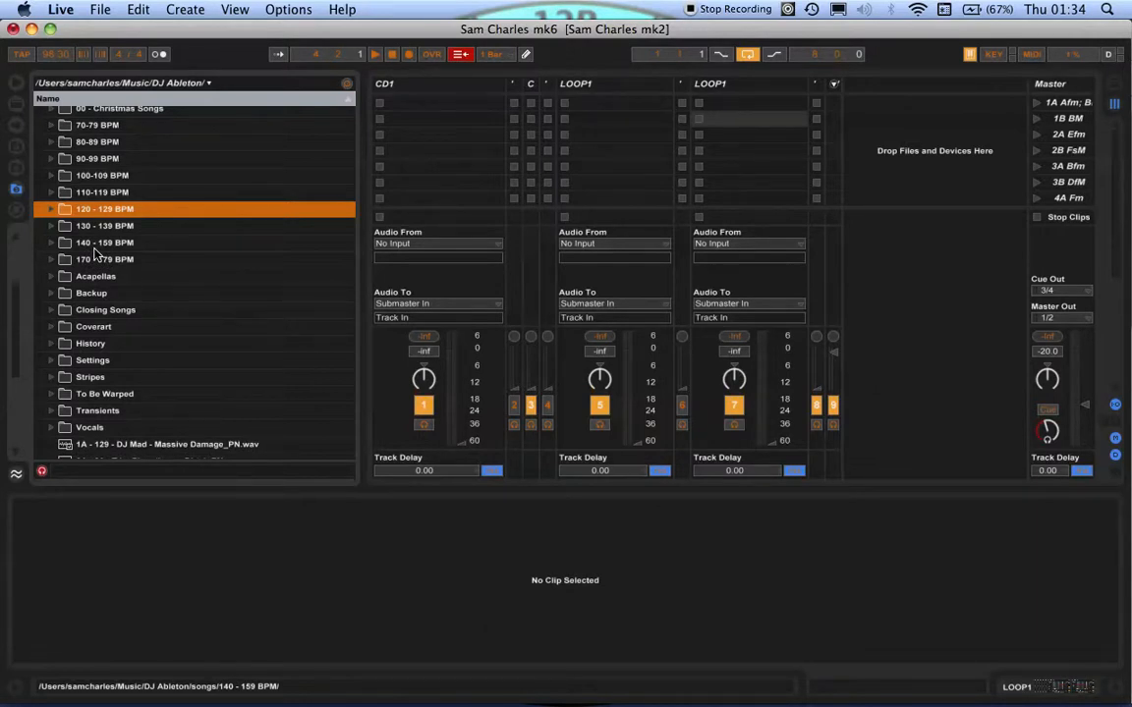
Step: Browse the tempo folders toward 120–129 BPM's 09 House & House Remixes to reach the RLP & Barbara Tucker track
click(102, 192)
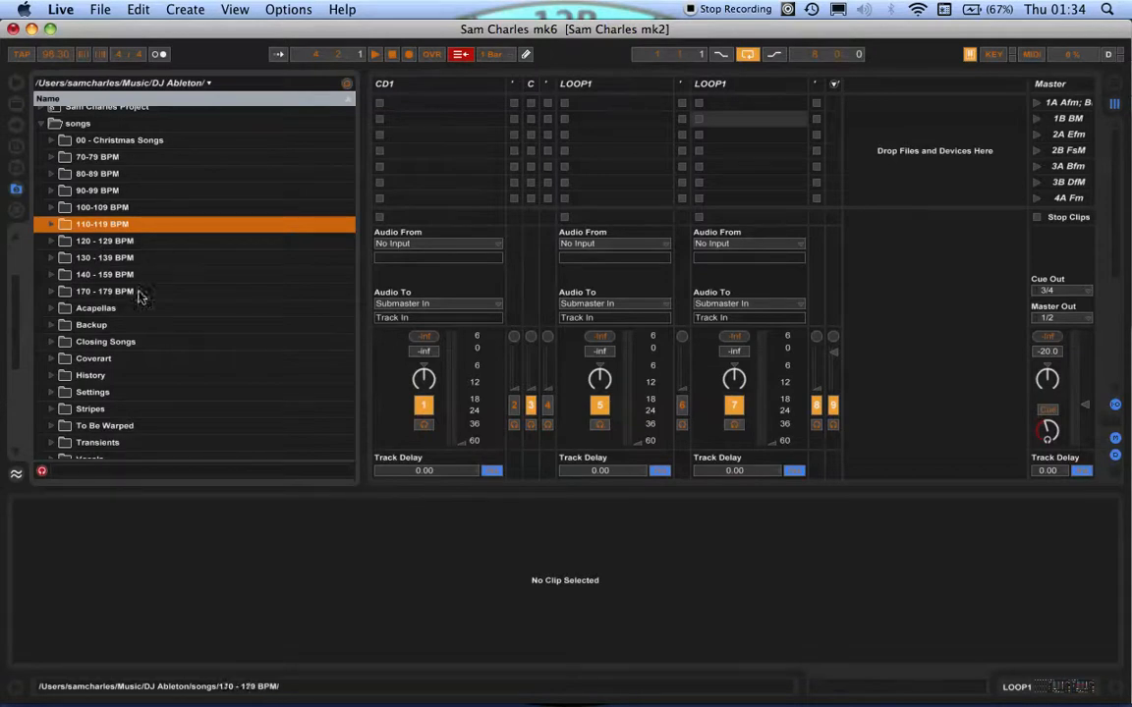
click(98, 224)
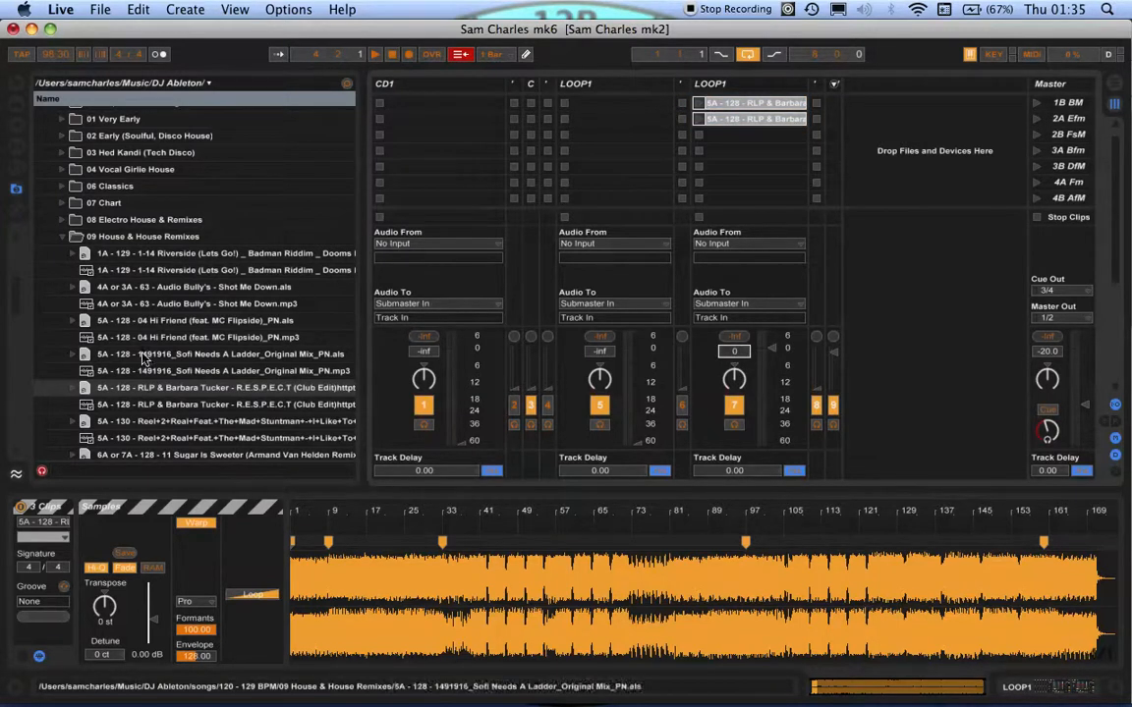
Step: Switch from 09 House & House Remixes to 07 Chart and pick the LMFAO track for the left LOOP1 slot
click(61, 236)
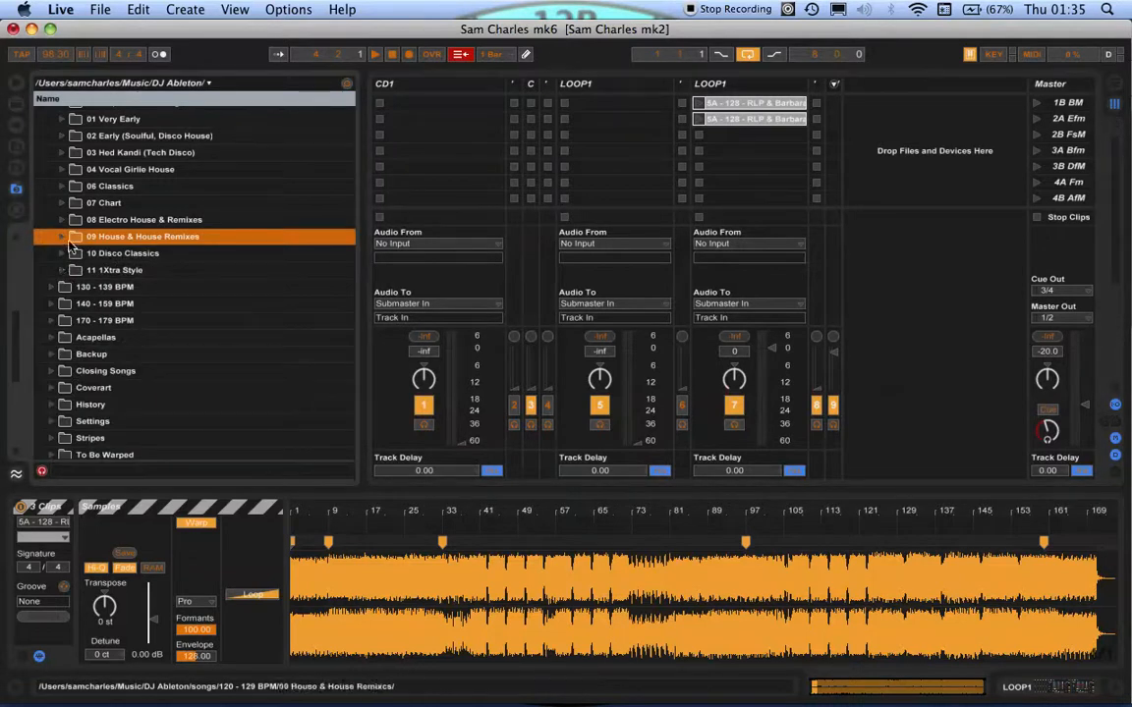
click(63, 202)
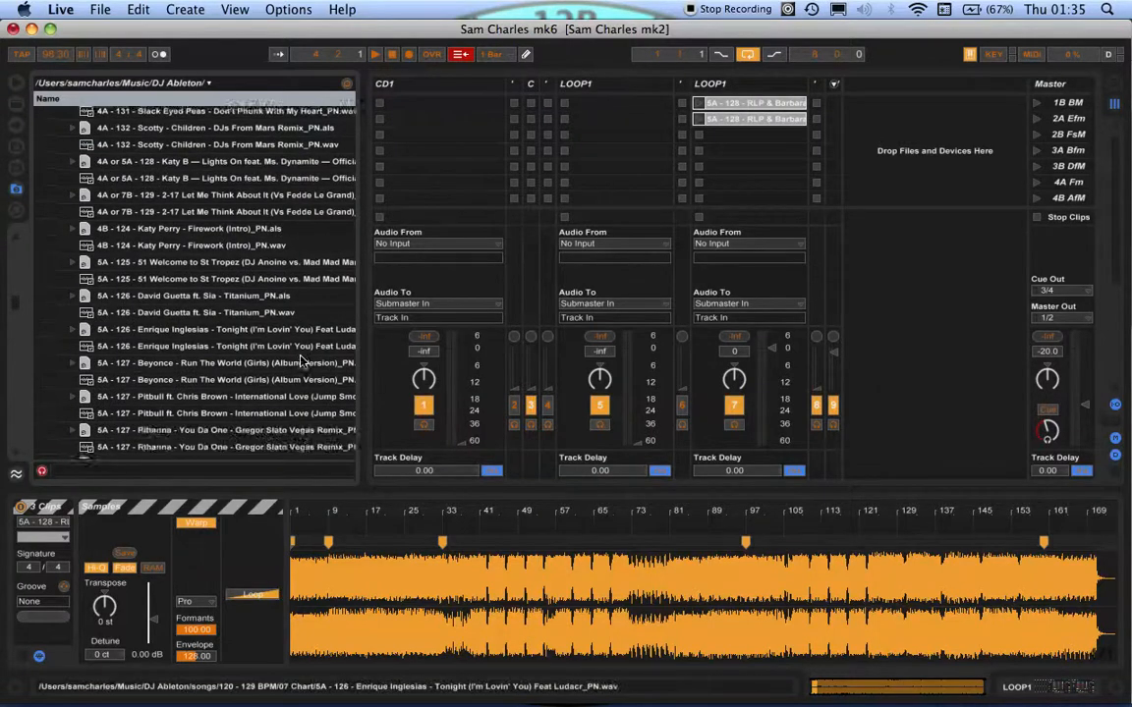
scroll(down, 3)
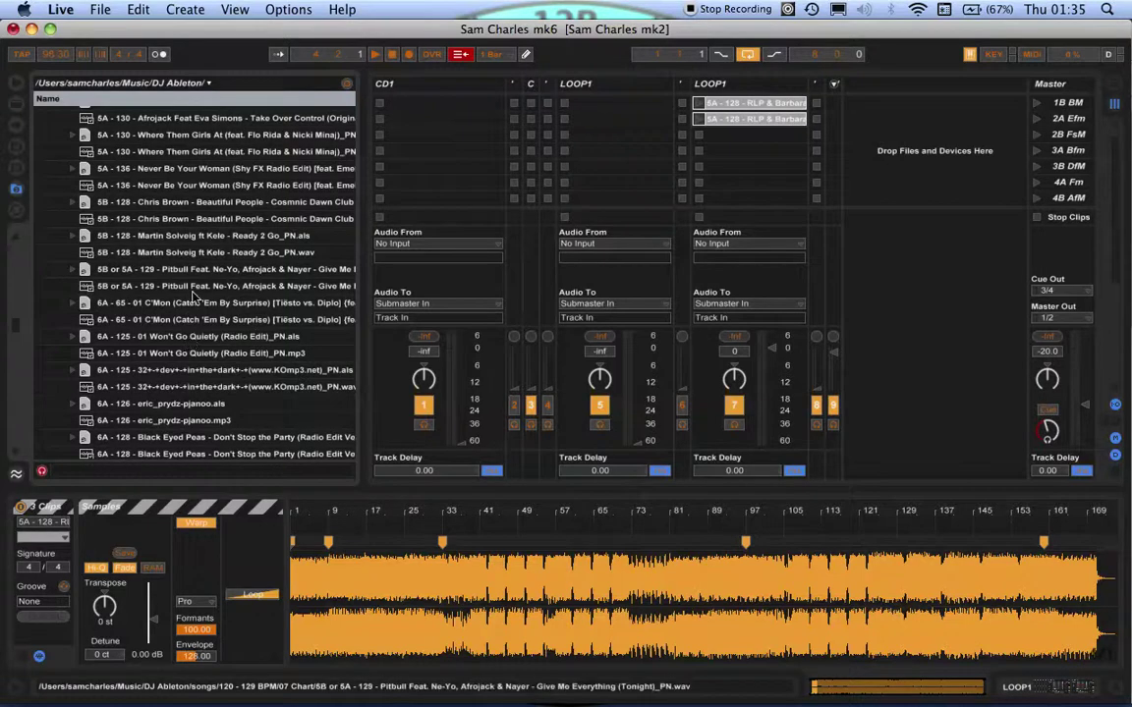
scroll(down, 3)
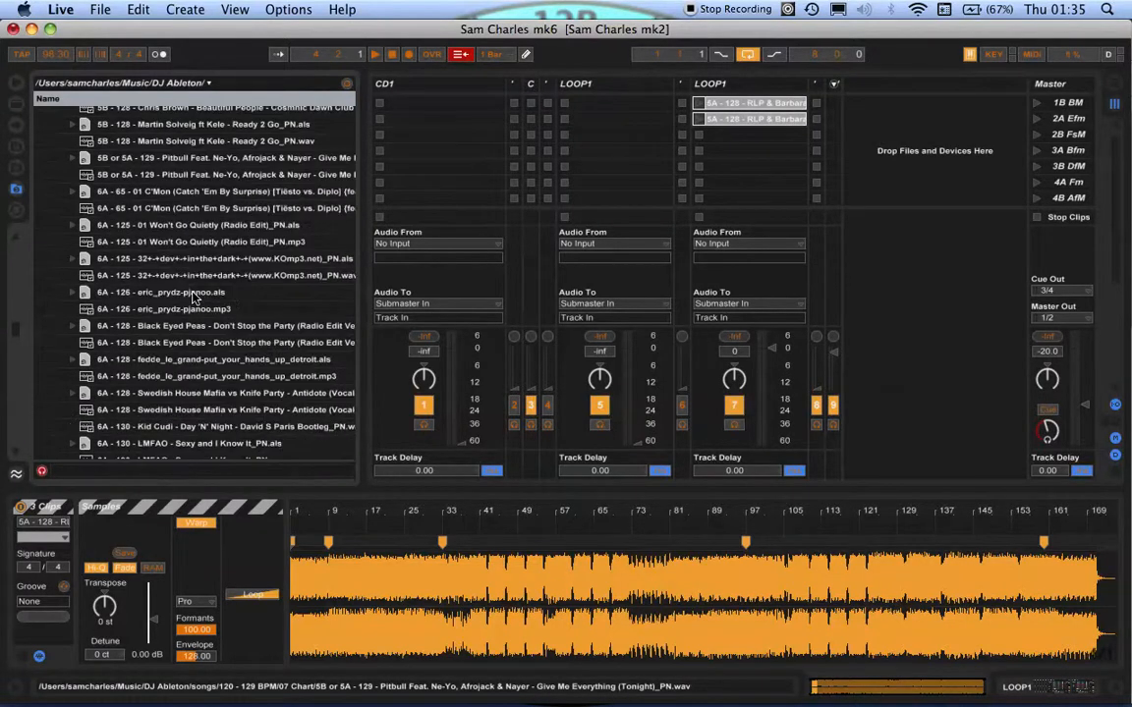
scroll(down, 3)
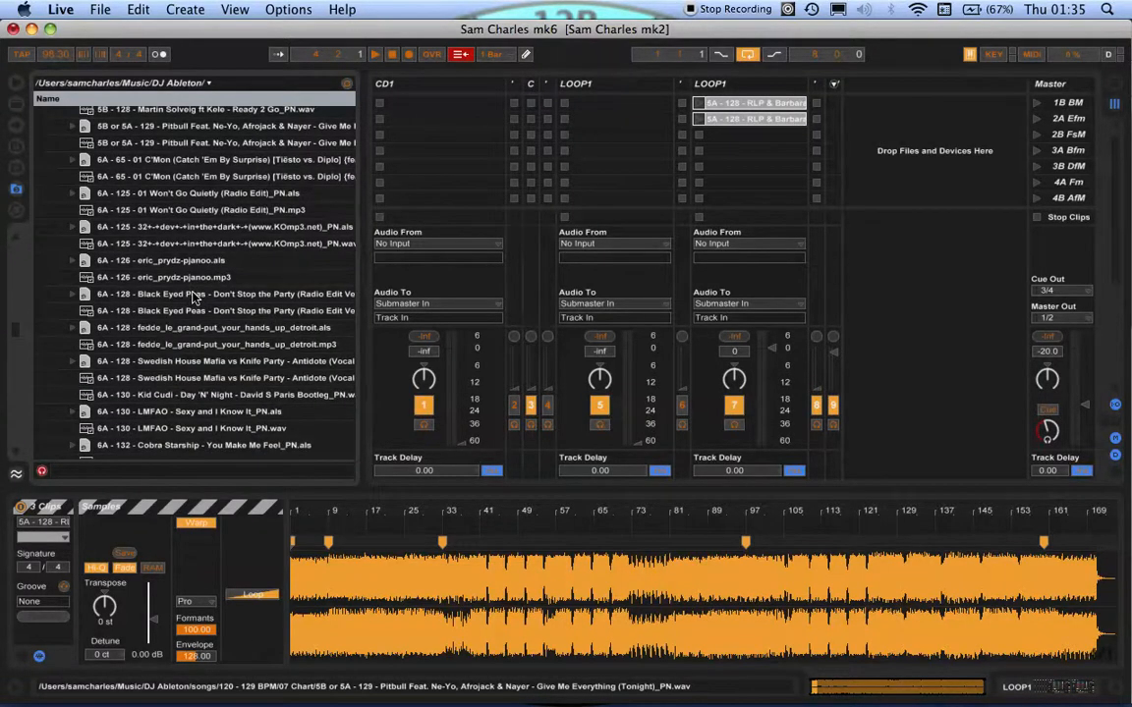
click(197, 410)
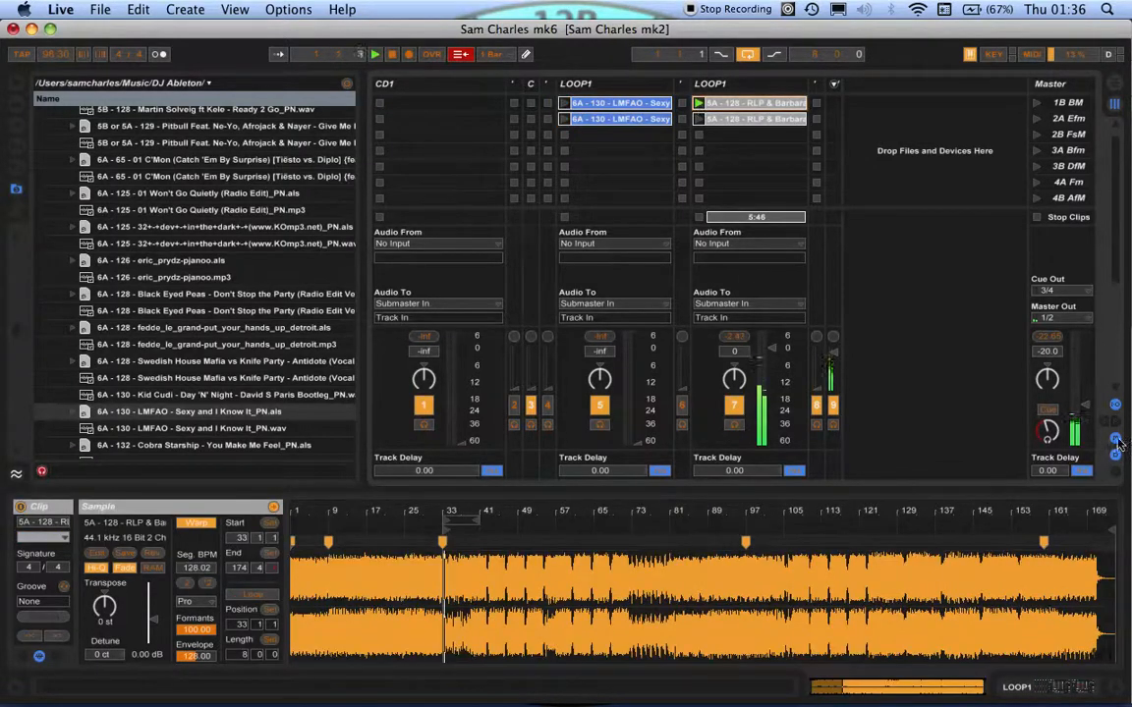
Step: Launch the LMFAO clip in the second track so it starts playing
click(1061, 319)
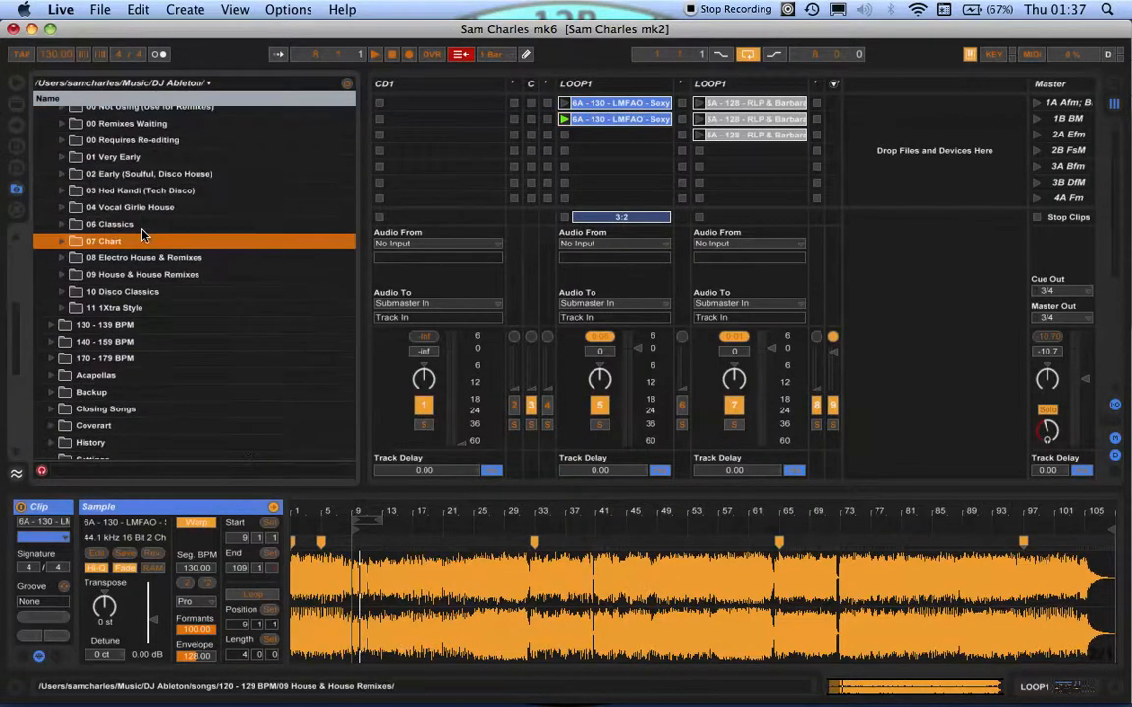
Step: Expand and collapse 07 Chart, then expand 06 Classics under 120–129 BPM to list its tracks
click(142, 275)
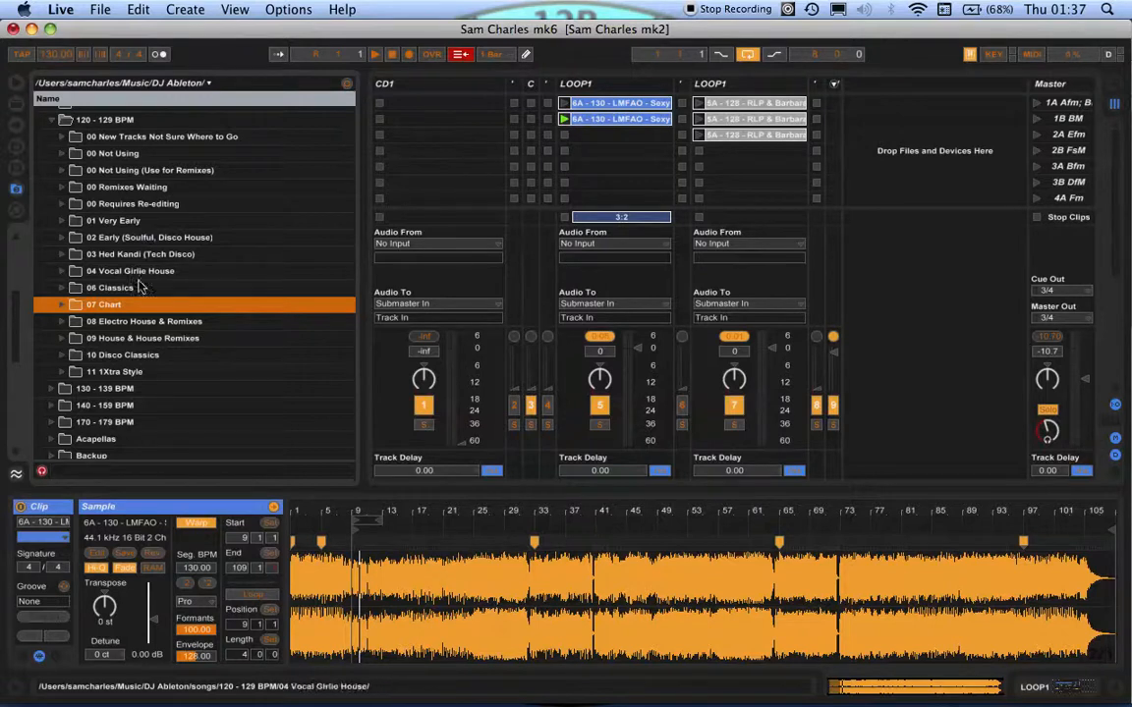
click(69, 303)
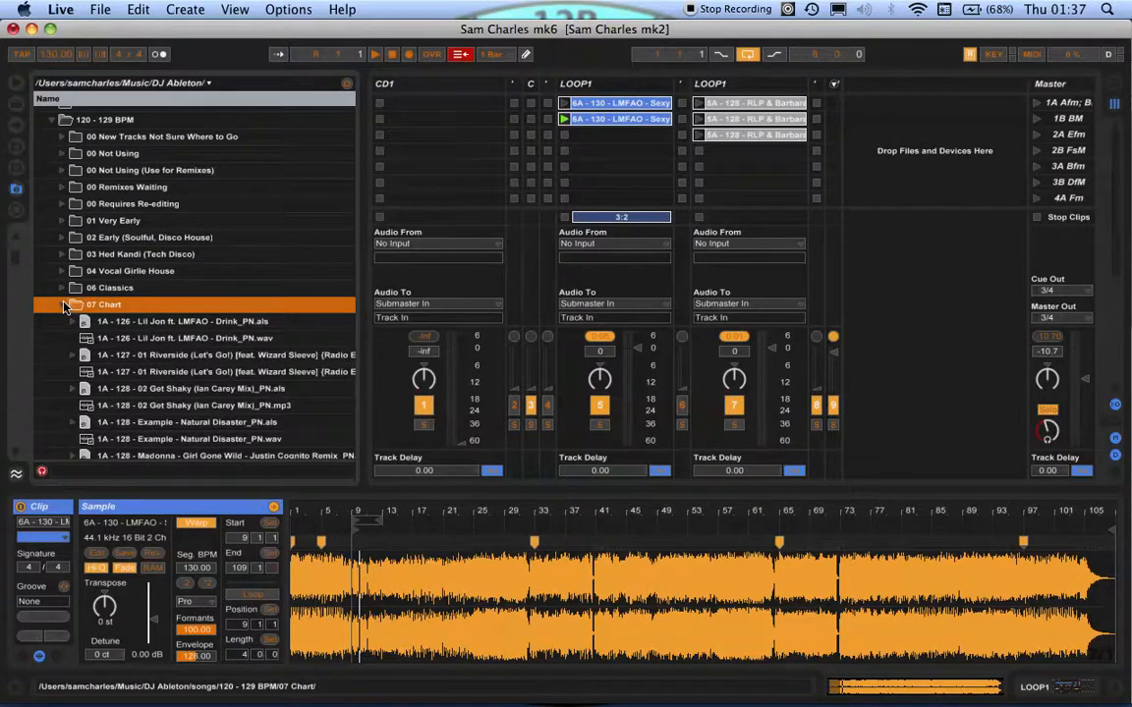
scroll(down, 3)
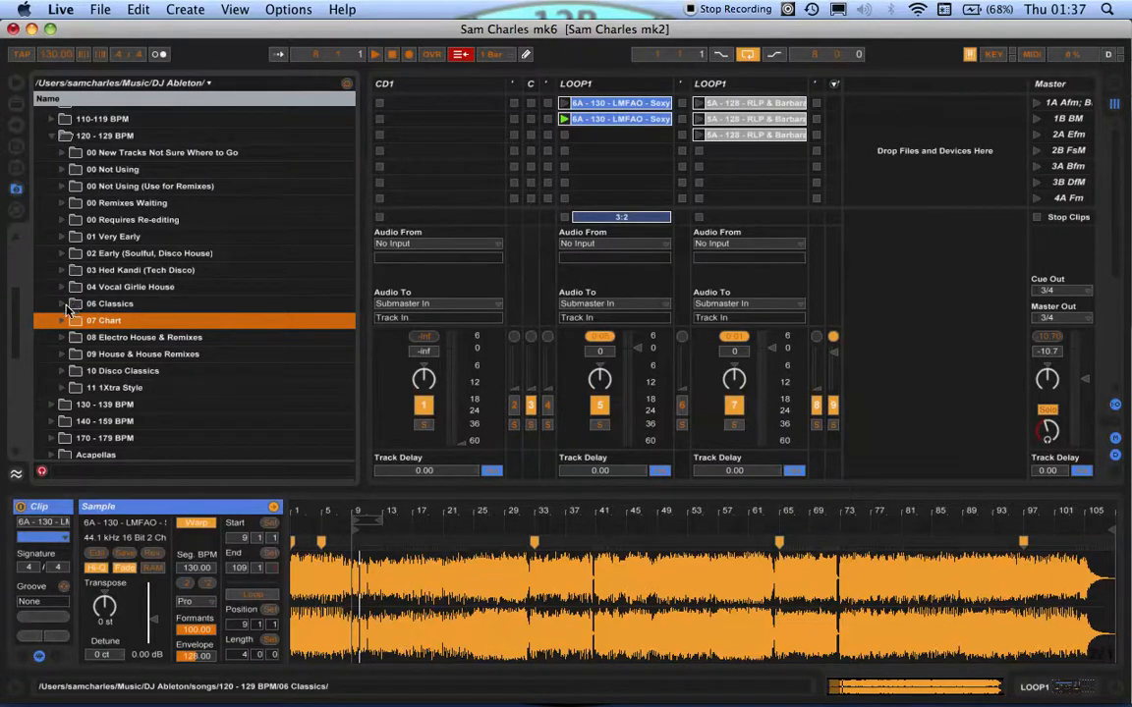
click(63, 302)
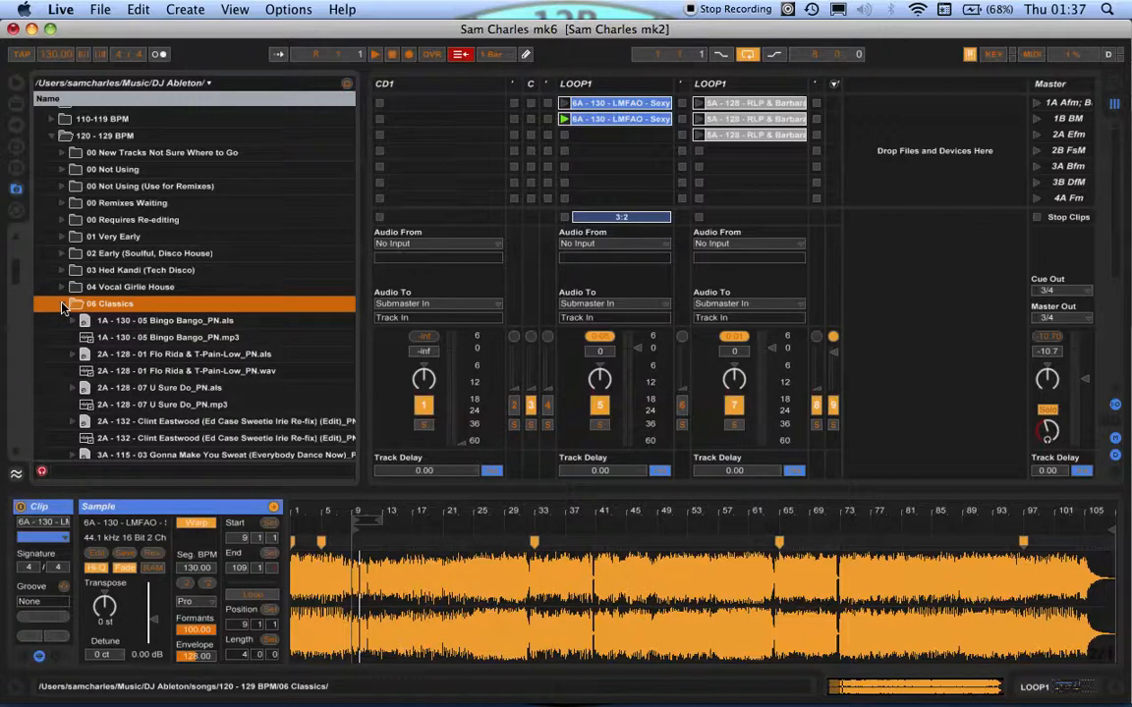